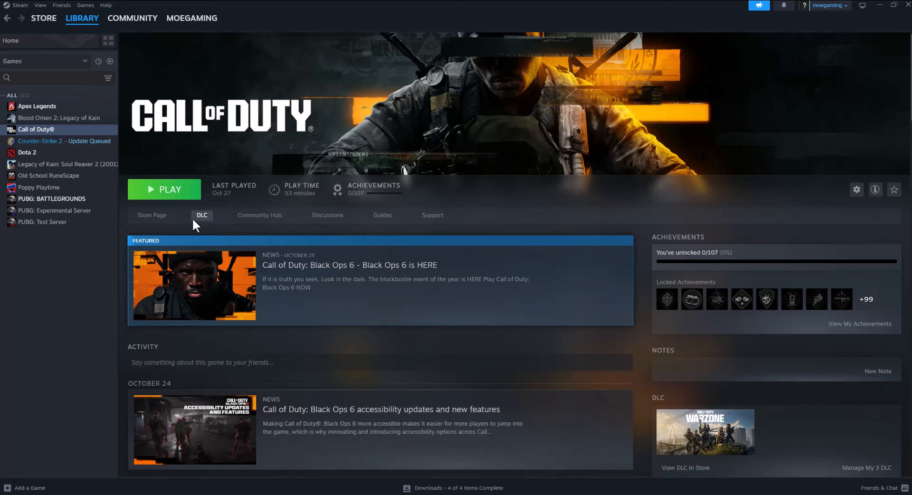
mouse_move(193, 227)
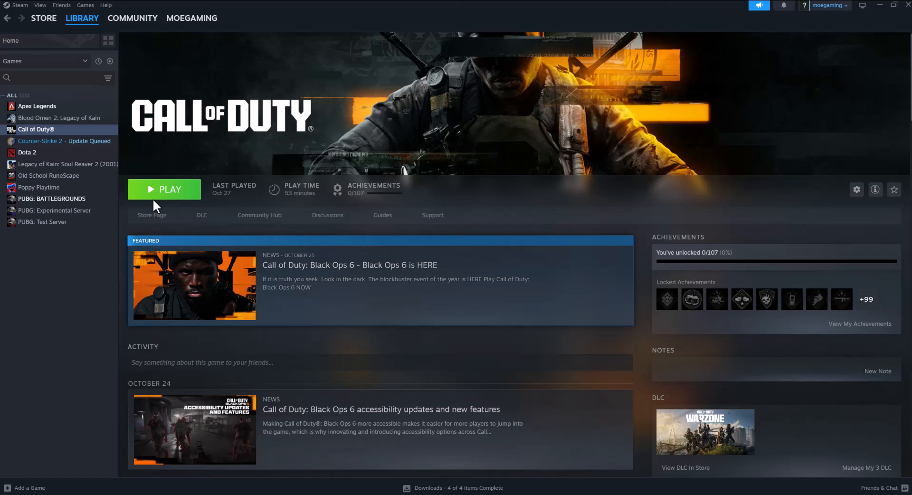
mouse_move(37, 133)
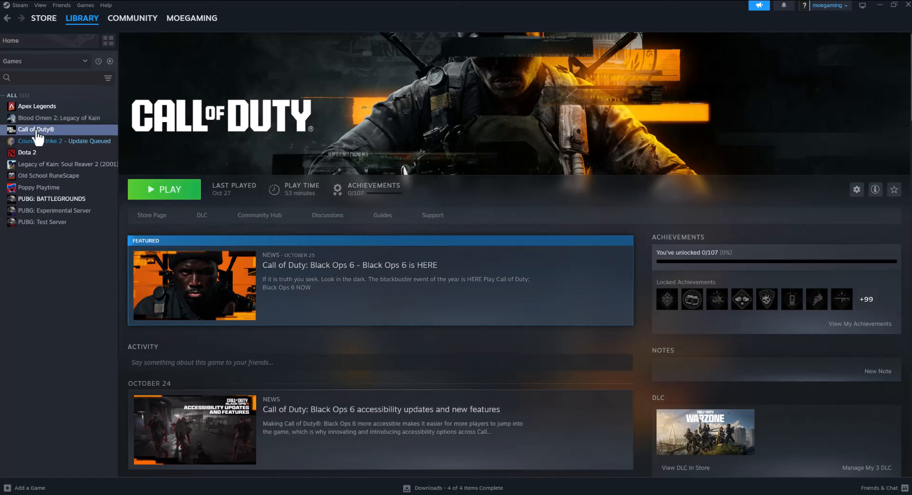
Reach Call of Duty's Installed Files page and browse to its installation folder.
right_click(36, 129)
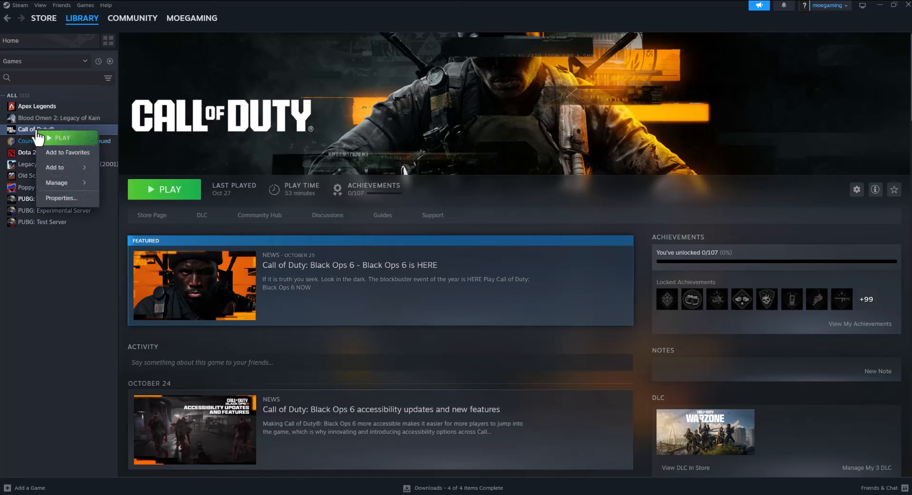
left_click(60, 197)
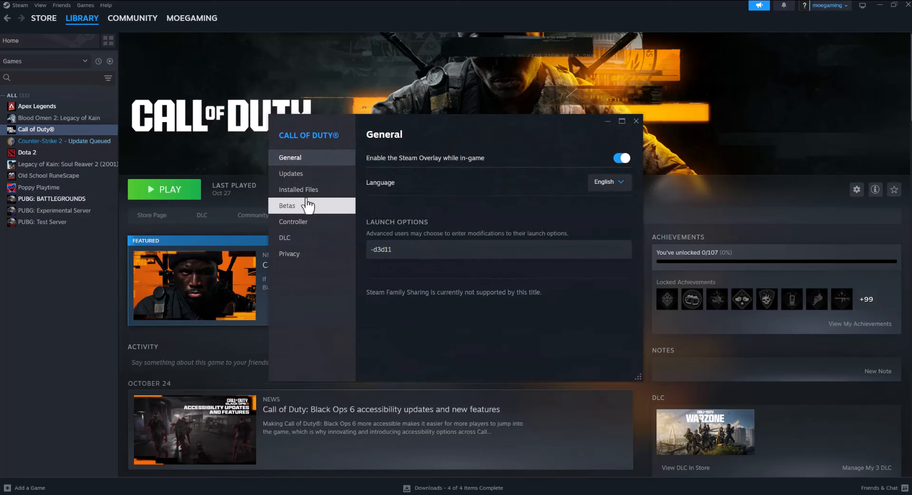
left_click(298, 189)
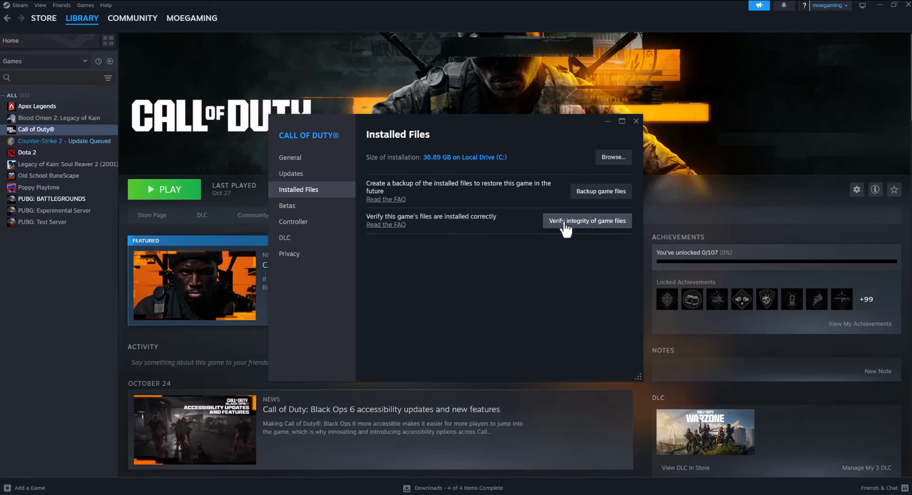
mouse_move(613, 157)
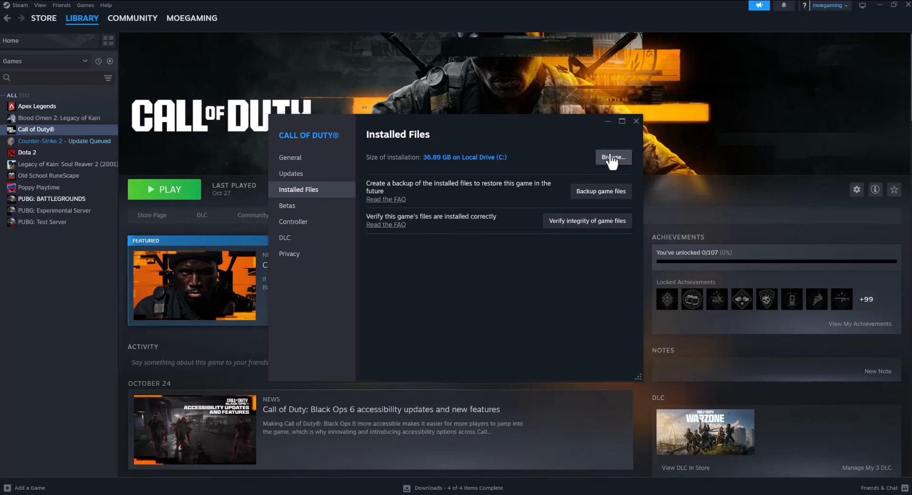
left_click(613, 157)
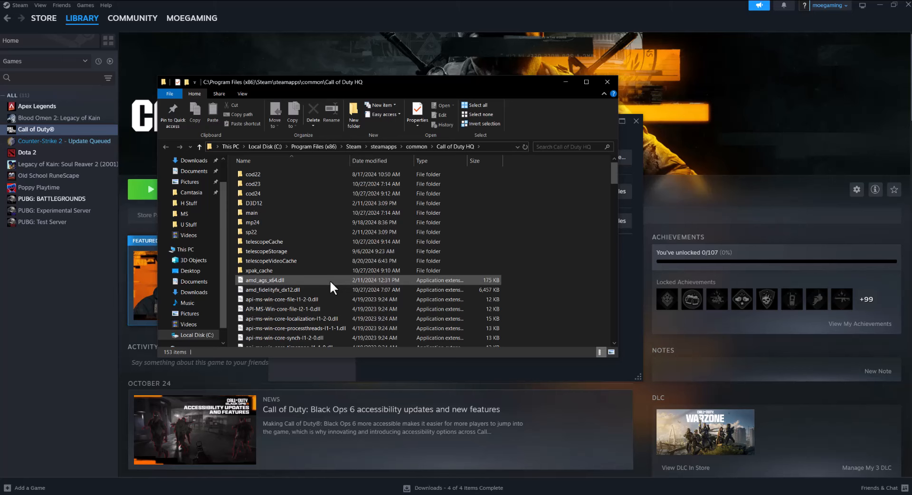
Locate cod.exe in the install folder and bring up its shortcut menu.
scroll("down", 3)
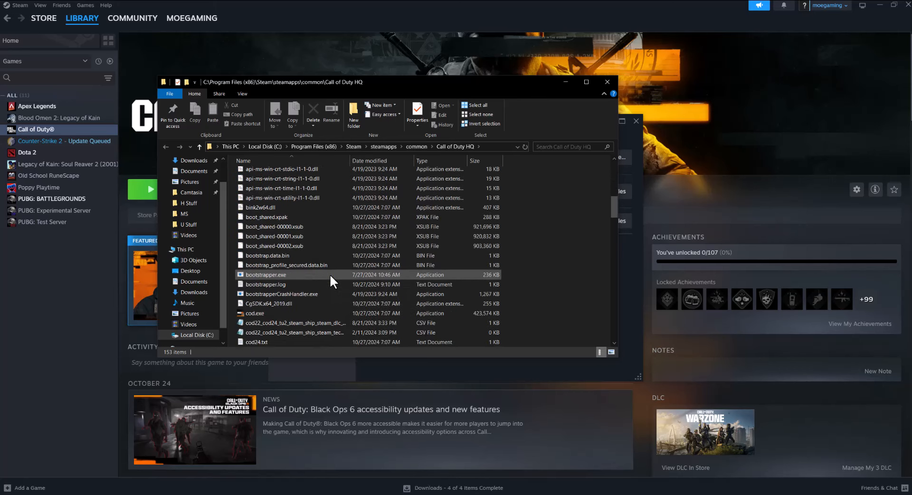
scroll("down", 3)
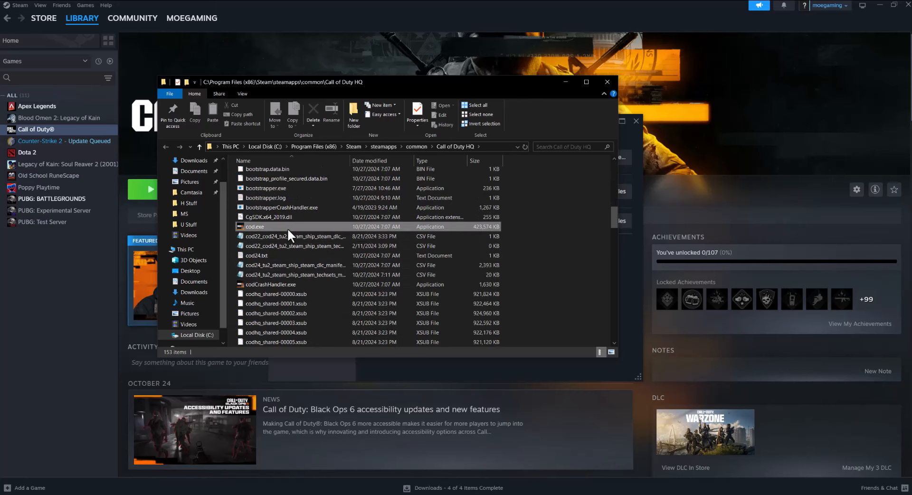
right_click(254, 226)
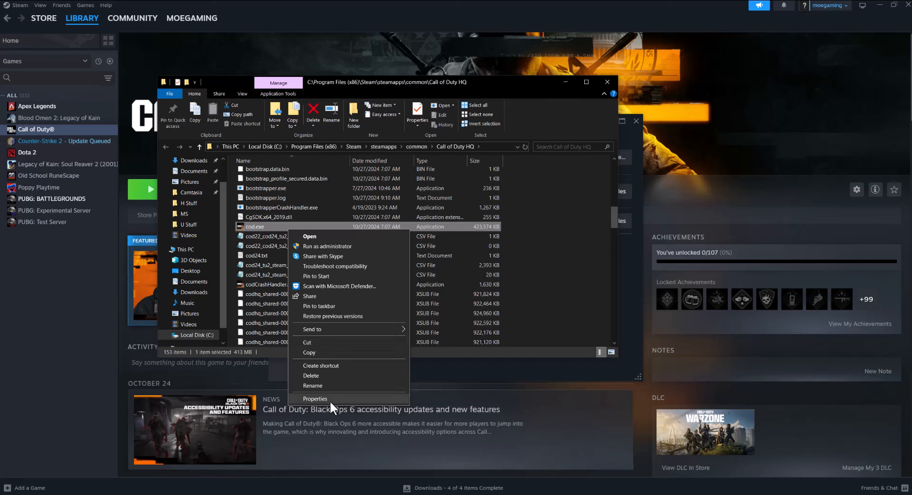
In cod.exe's Compatibility settings, enable Windows 8 compatibility mode and Run as administrator.
left_click(315, 398)
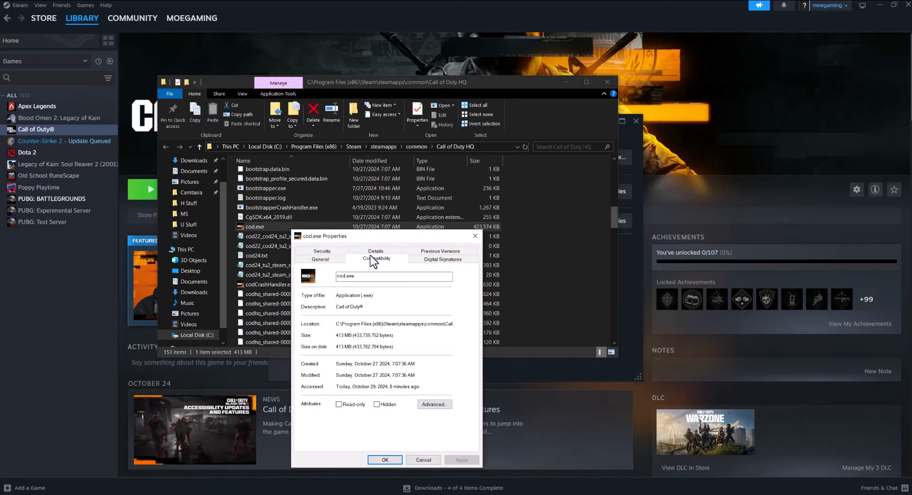
left_click(376, 259)
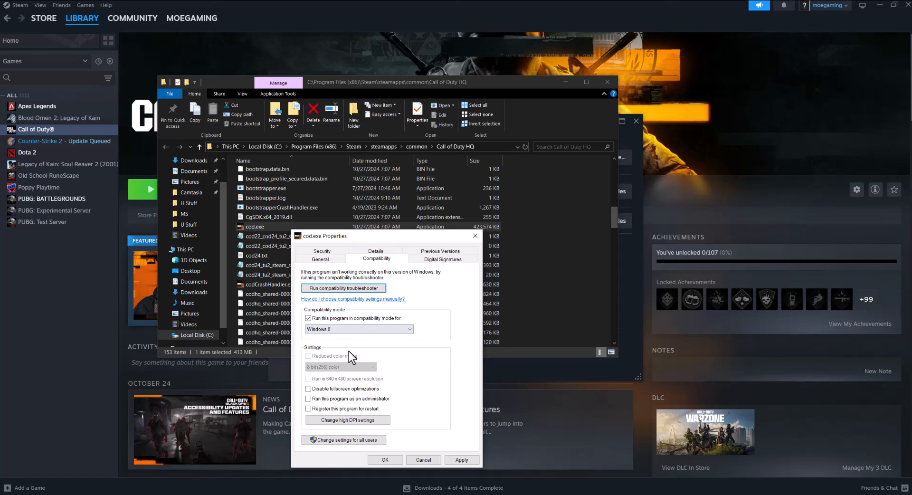
left_click(307, 398)
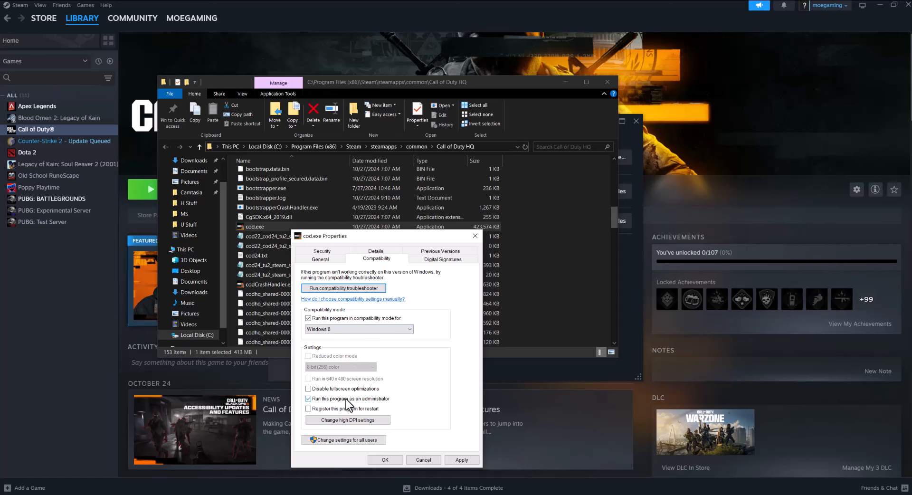